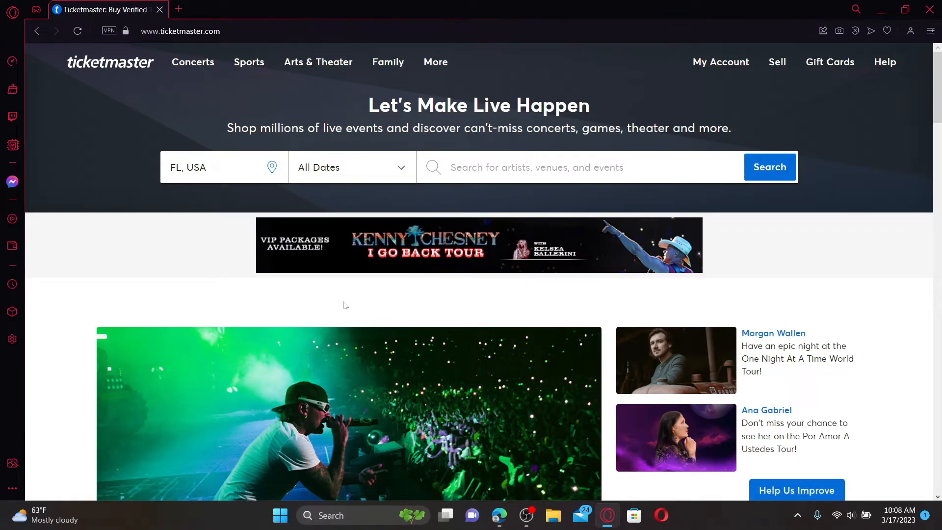
pyautogui.moveTo(467, 320)
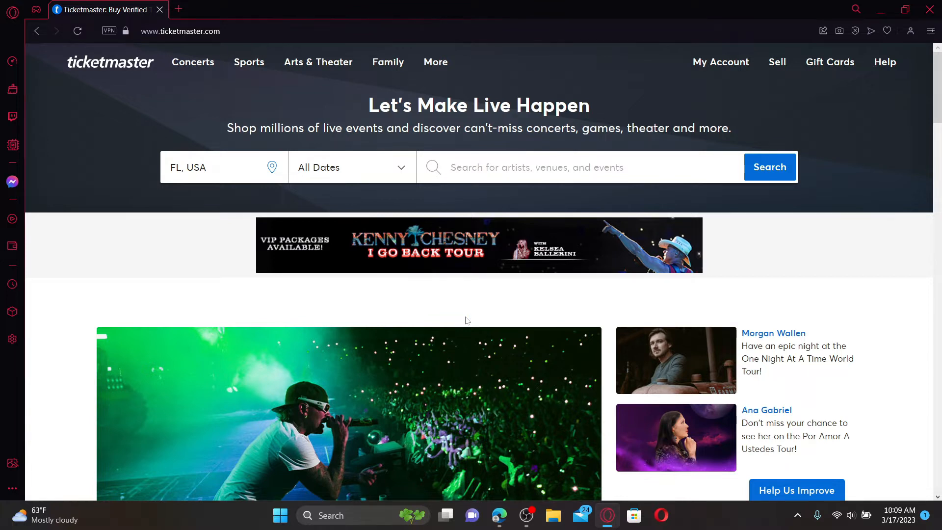
pyautogui.moveTo(712, 57)
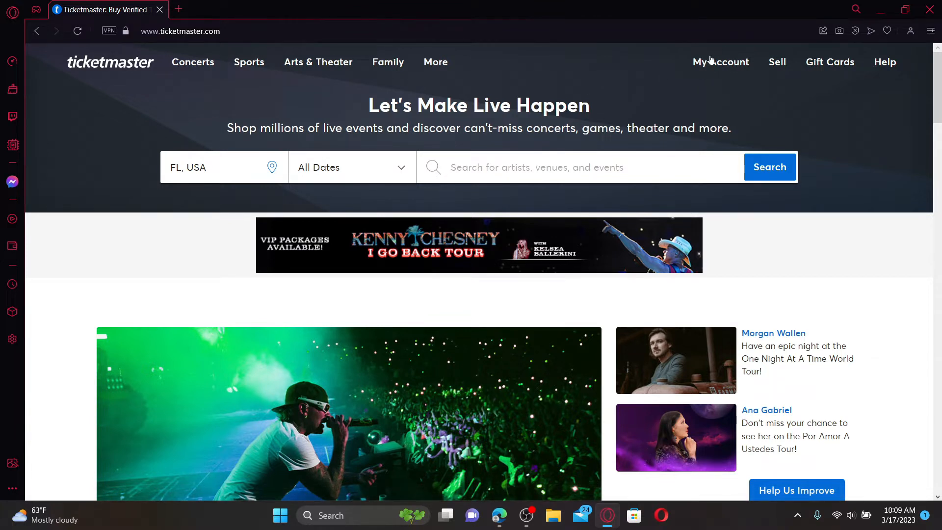
# Sign out of the Ticketmaster account from My Account
pyautogui.click(721, 61)
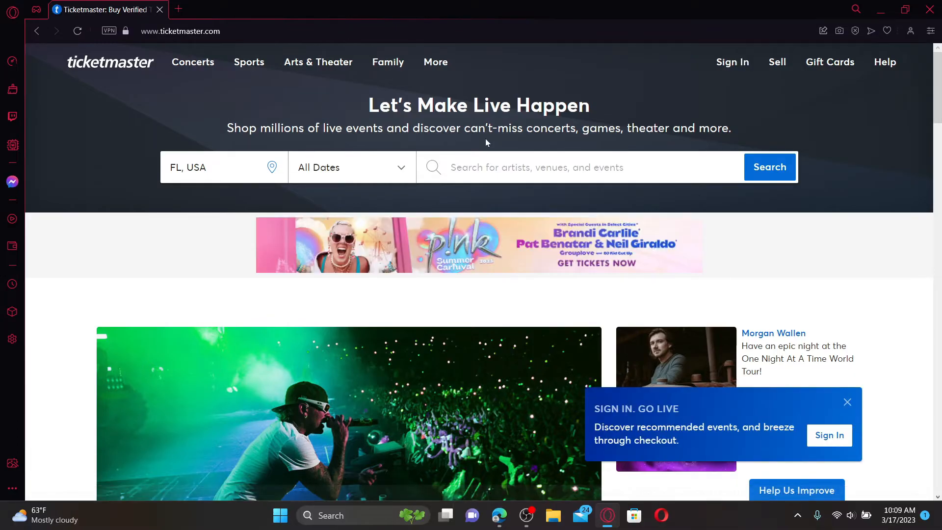
pyautogui.moveTo(605, 233)
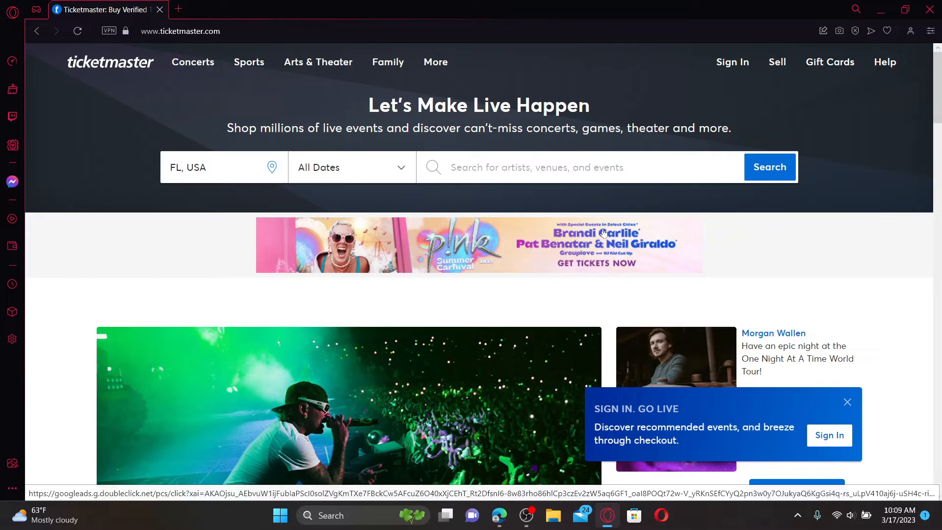
pyautogui.moveTo(675, 216)
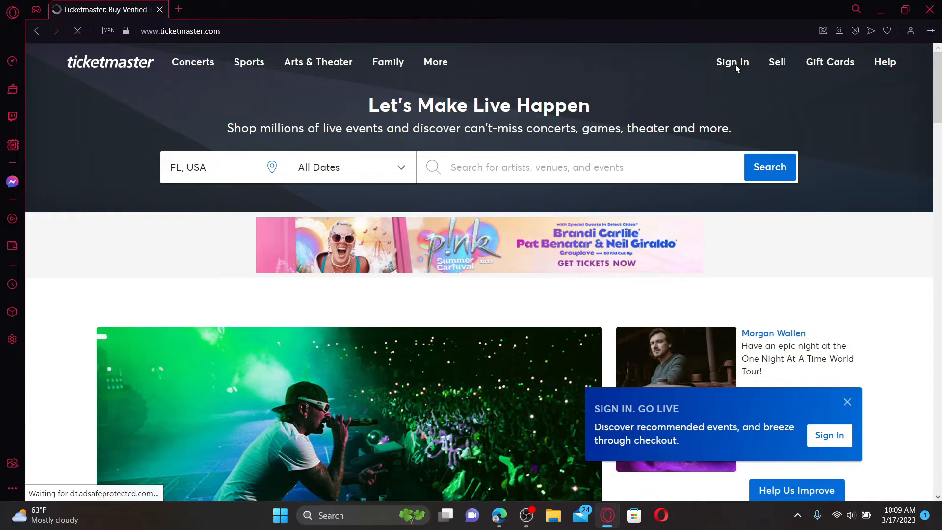
# Bring up the Sign In page with the email and password fields filled
pyautogui.click(732, 61)
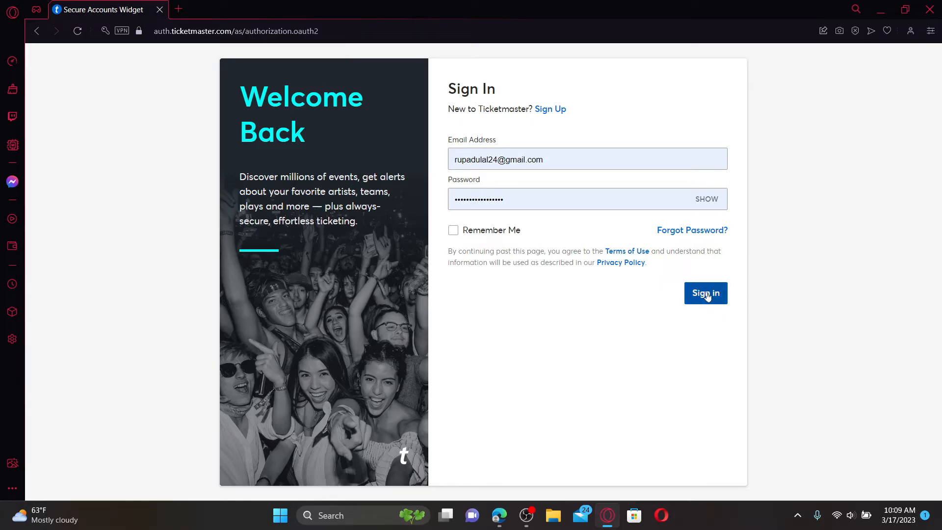
pyautogui.moveTo(858, 28)
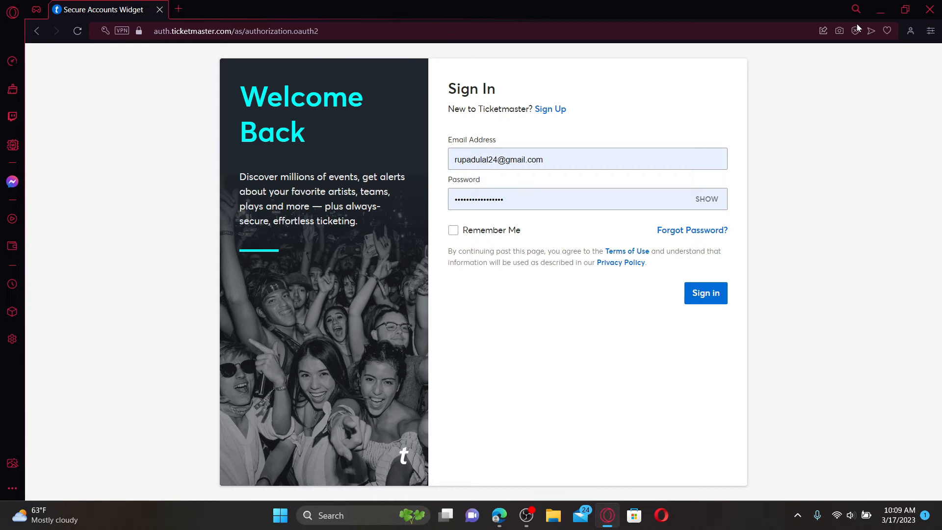